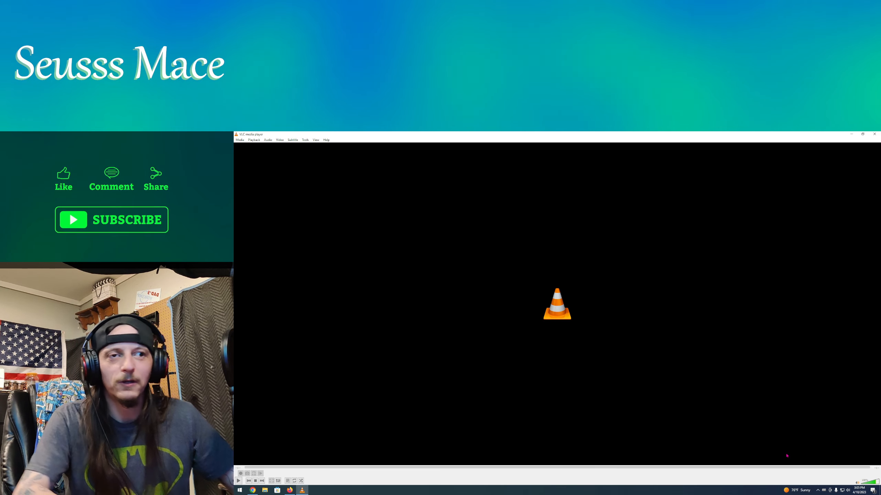
Jump the Fire or Trash clip's playback to near the end of its timeline.
{"action": "left_click", "coordinate": [238, 481]}
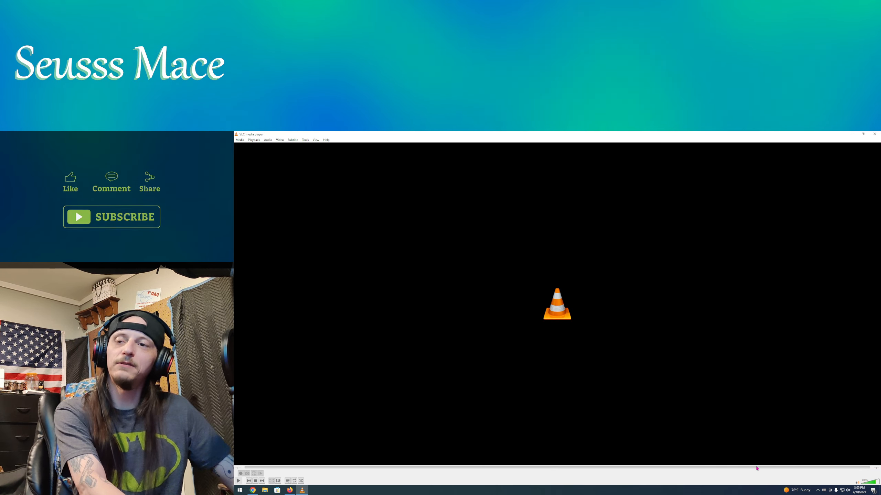
{"action": "left_click", "coordinate": [238, 481]}
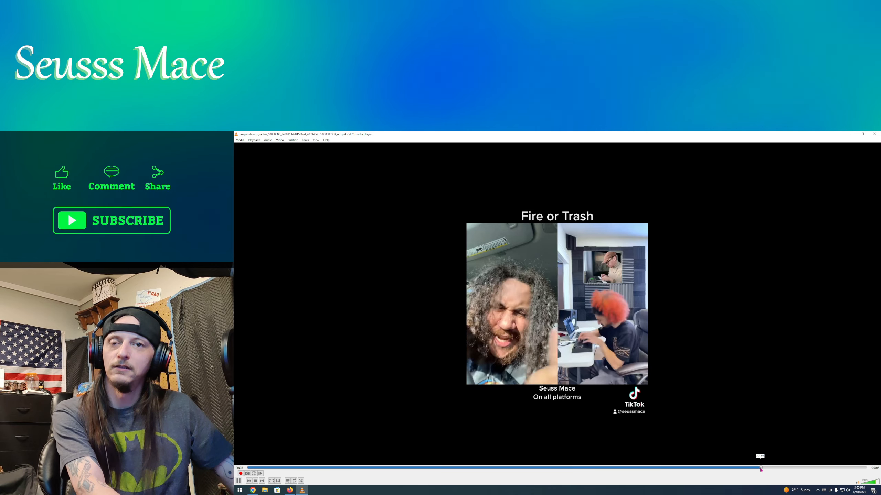